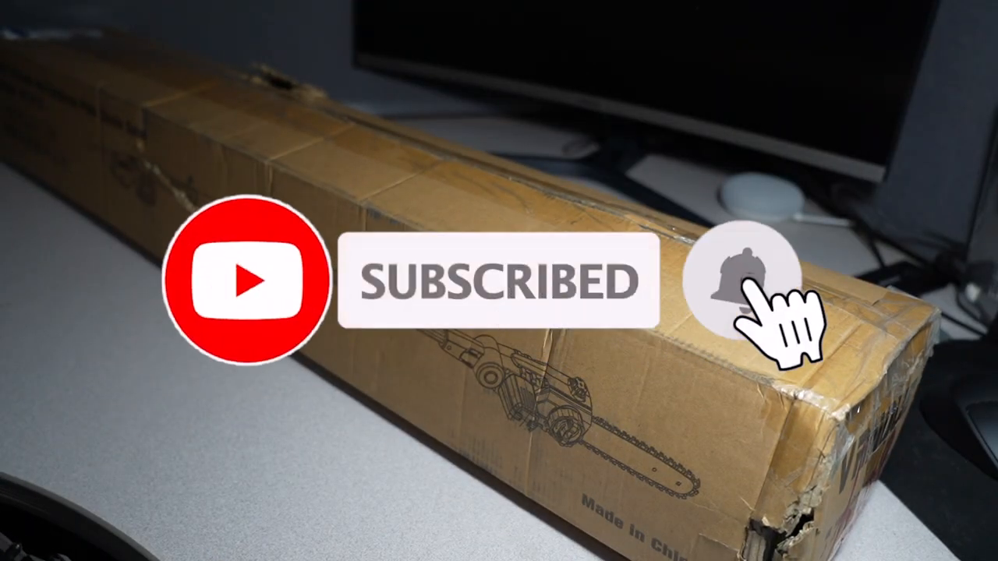
click(749, 281)
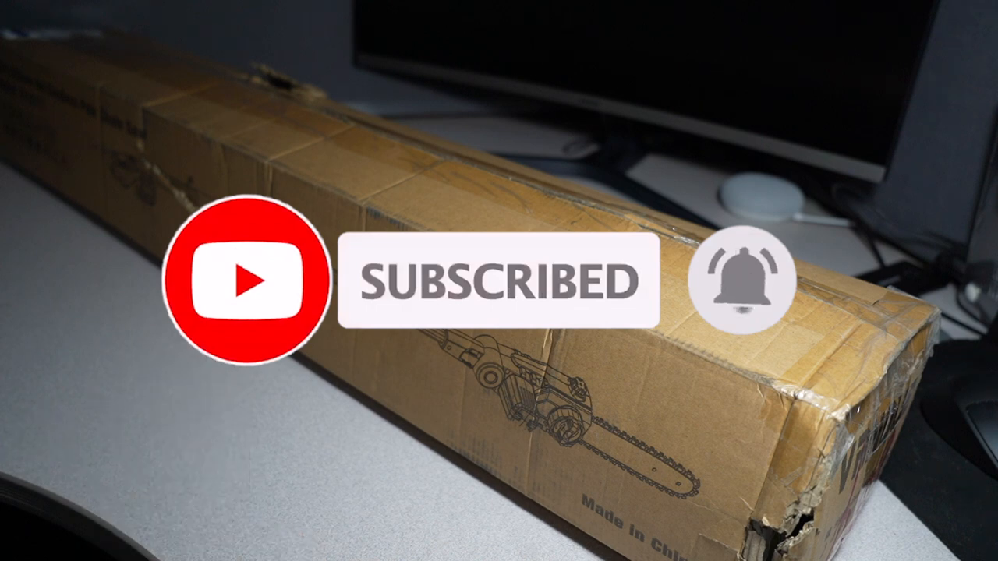